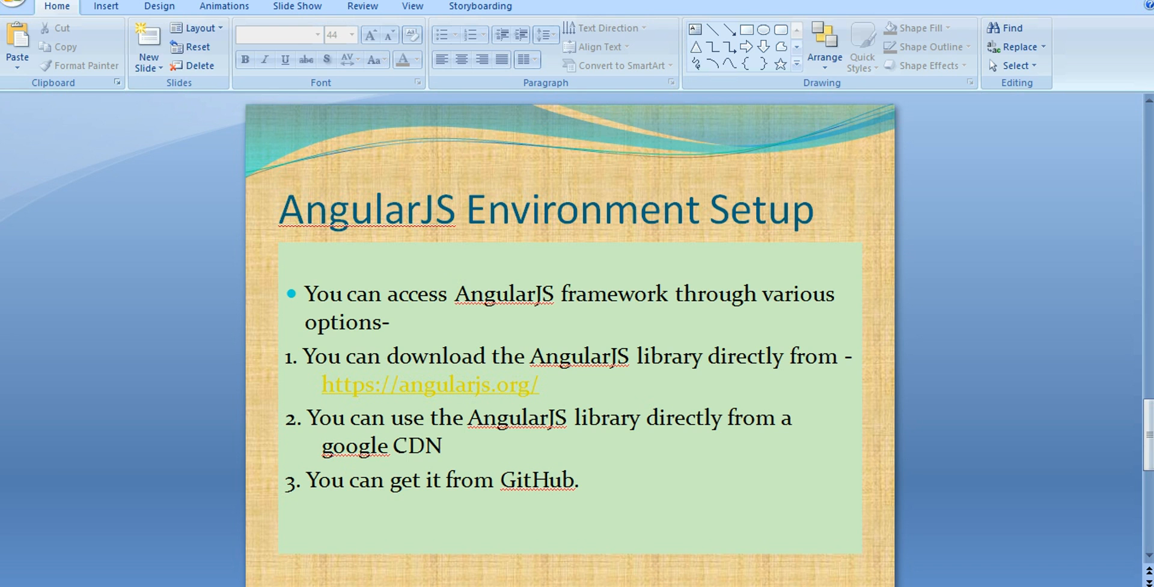
Bring up angularjs.org and select its address in the address bar.
{"action": "left_click", "coordinate": [428, 385]}
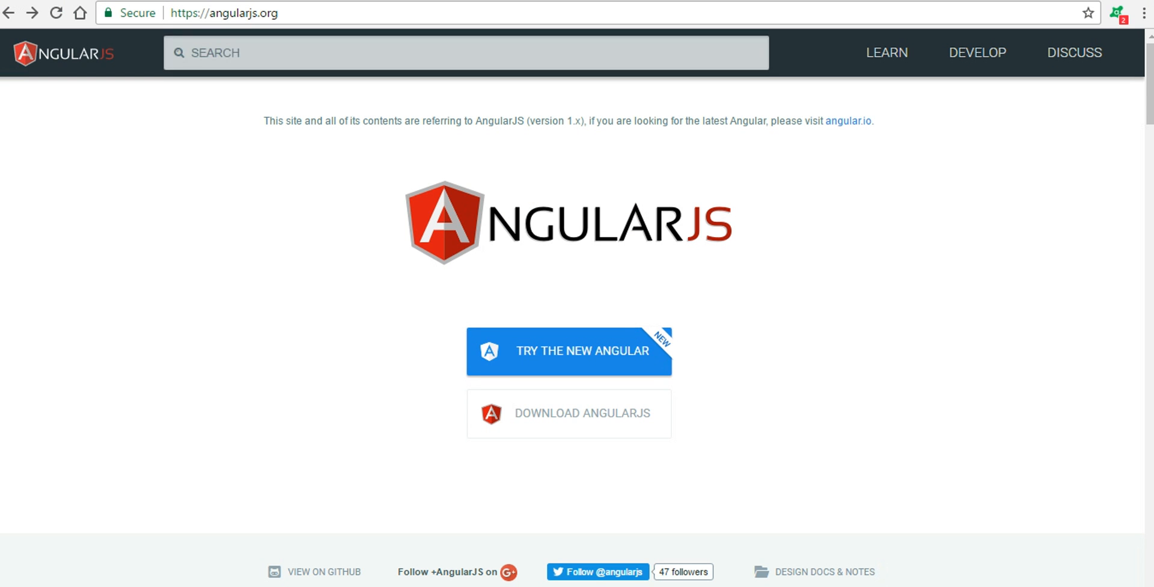
{"action": "left_click", "coordinate": [224, 13]}
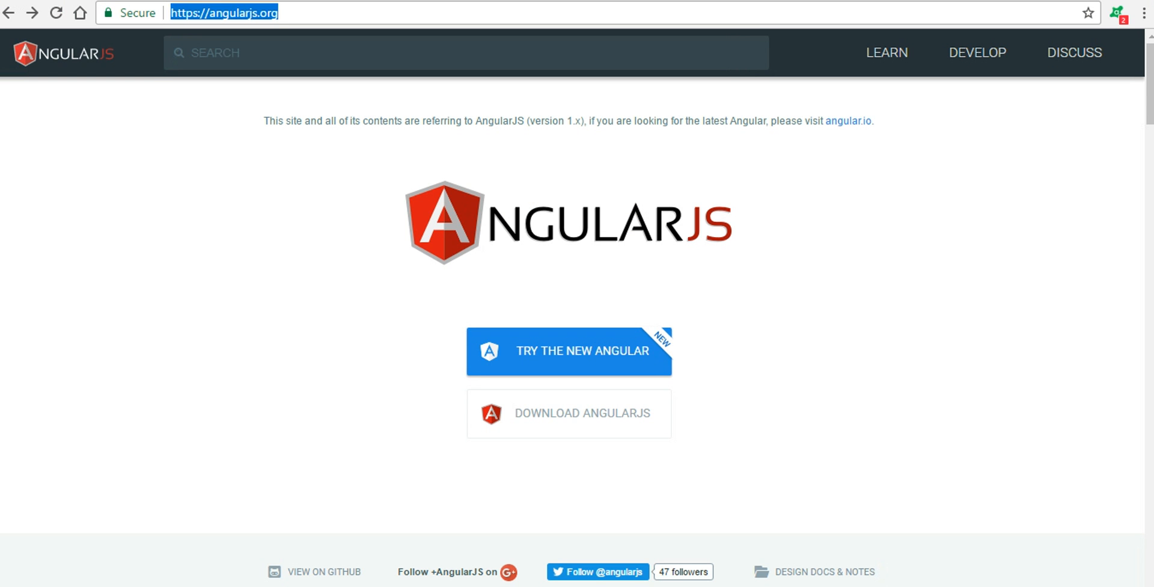
{"action": "mouse_move", "coordinate": [569, 414]}
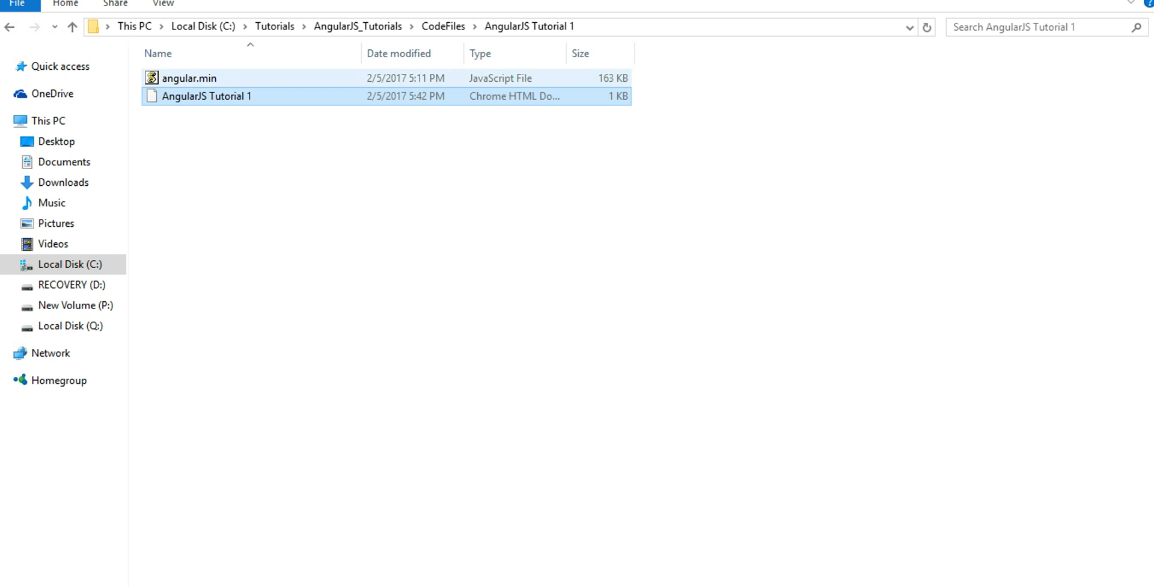
Return from the tutorial folder to the angularjs.org homepage.
{"action": "left_click", "coordinate": [189, 78]}
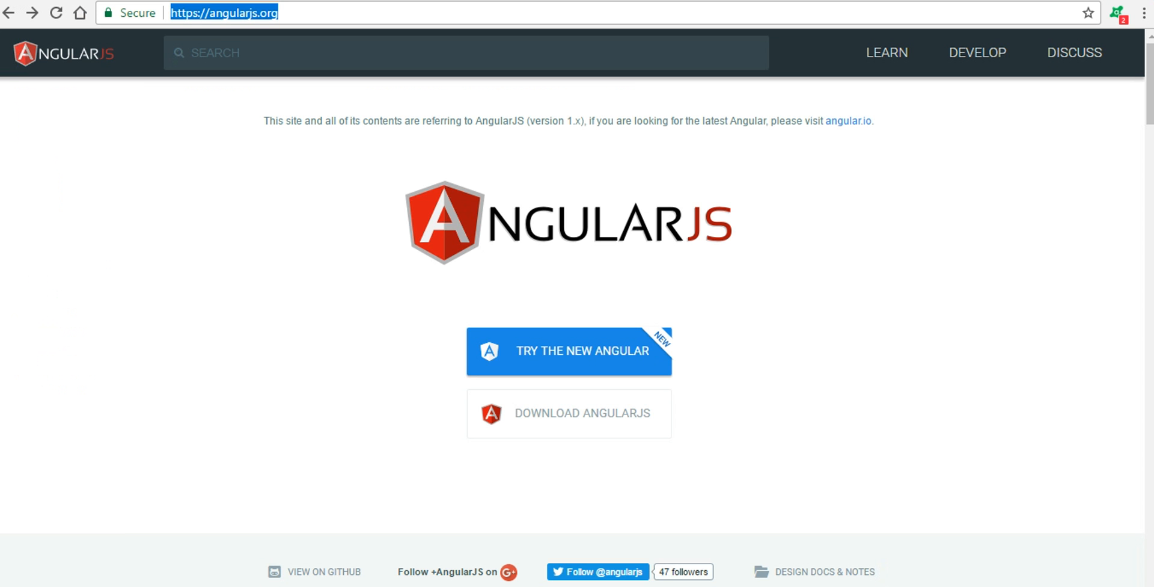
Show the Download AngularJS options listing the minified 1.6.1 CDN link.
{"action": "left_click", "coordinate": [570, 414]}
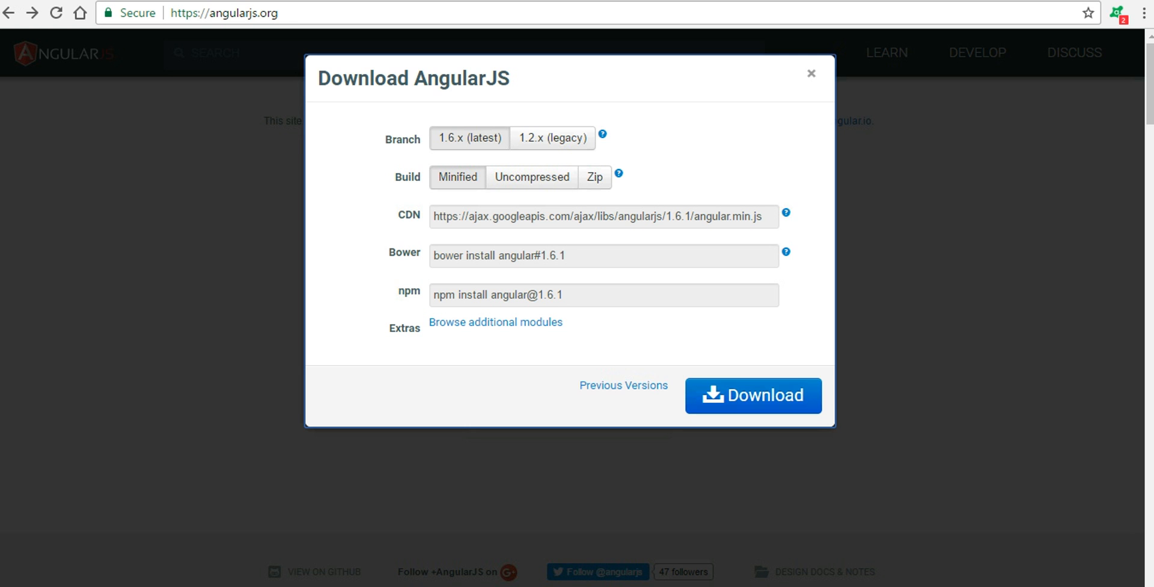
Close the Download AngularJS dialog after noting the 1.6.1 CDN link.
{"action": "left_click", "coordinate": [604, 217]}
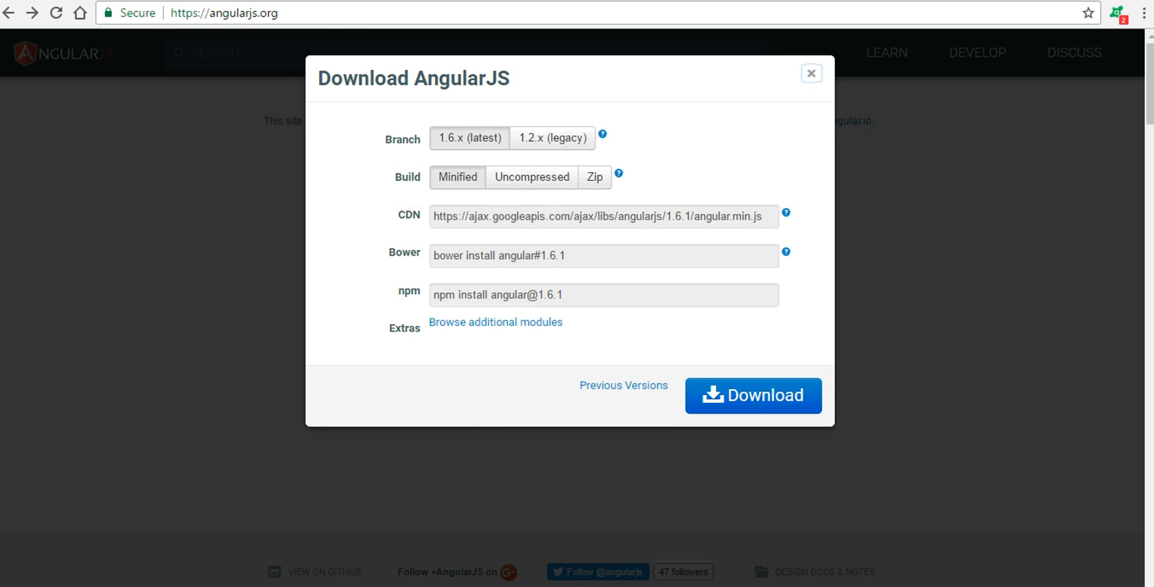
{"action": "left_click", "coordinate": [811, 74]}
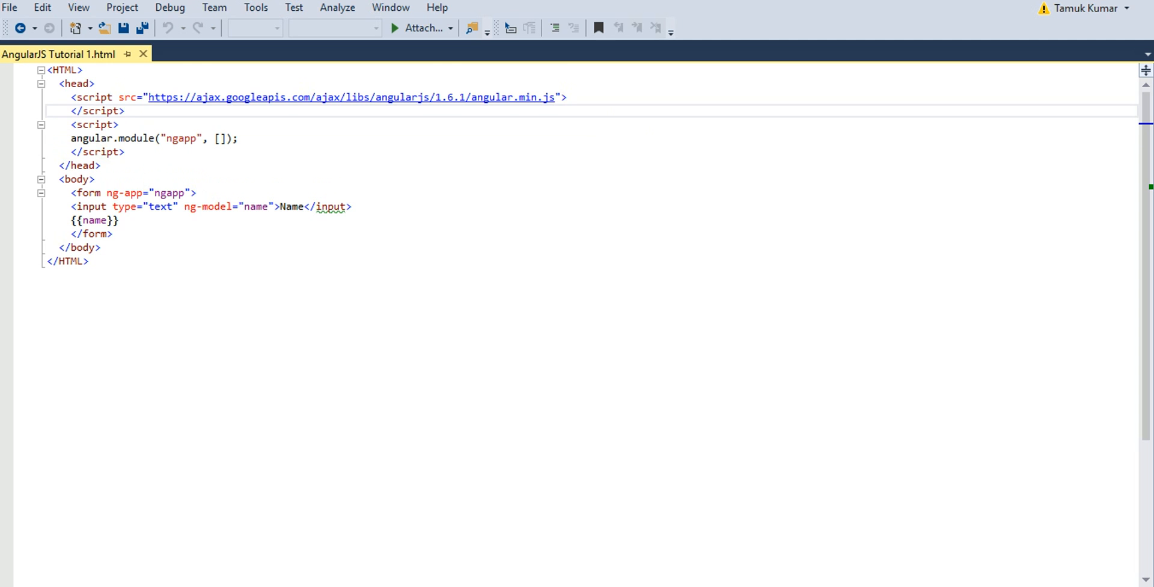
Launch AngularJS Tutorial 1.html in Chrome, showing its Name input box.
{"action": "double_click", "coordinate": [169, 98]}
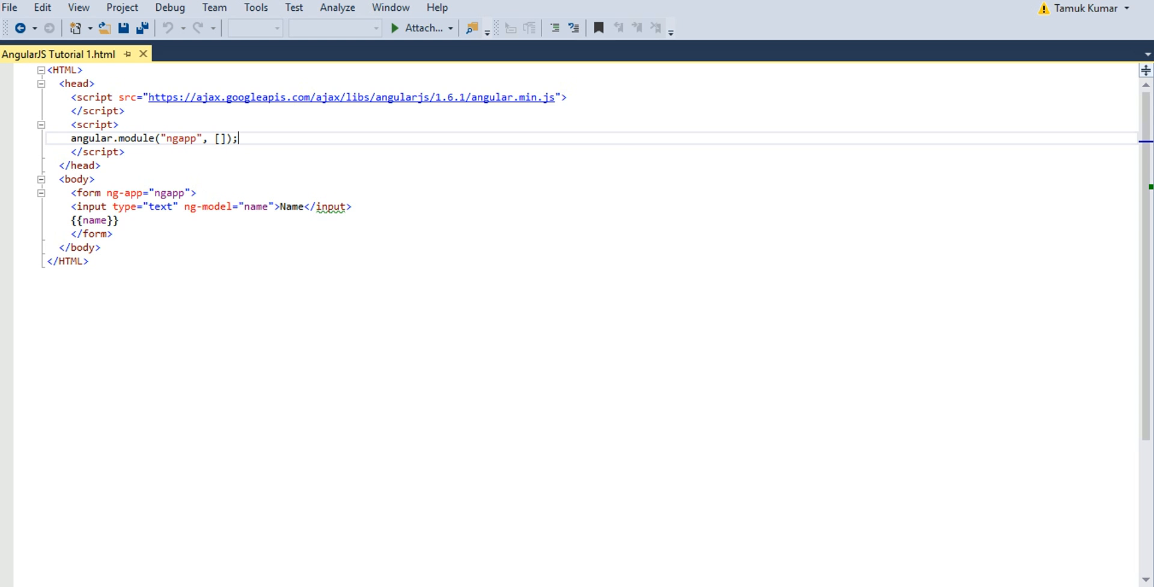
{"action": "mouse_move", "coordinate": [354, 98]}
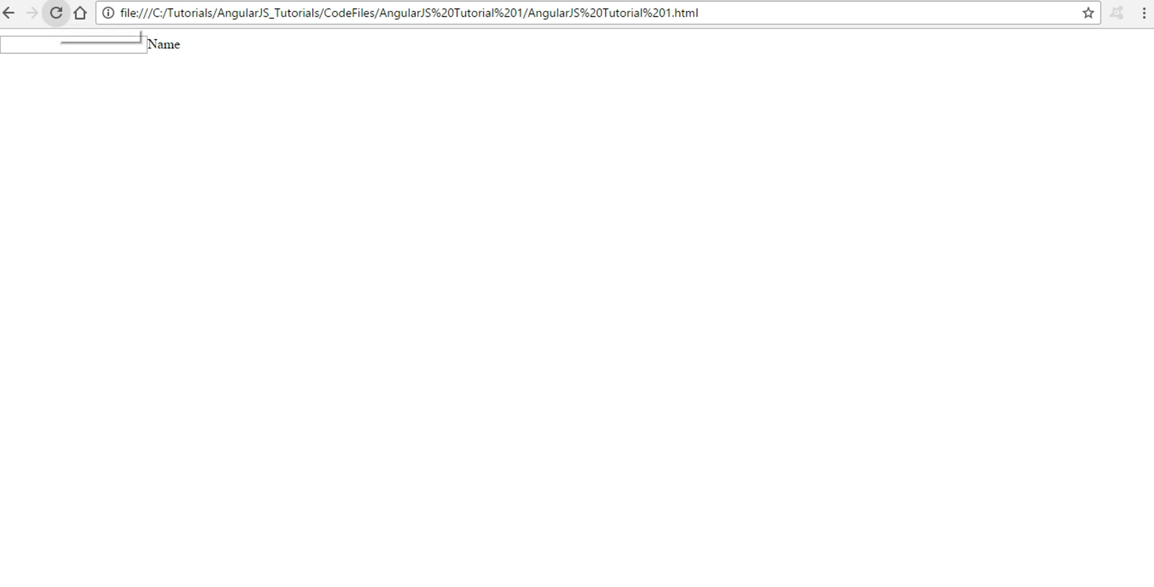
Reload the page and enter 'Tec' in the Name box to test the CDN binding.
{"action": "left_click", "coordinate": [72, 45]}
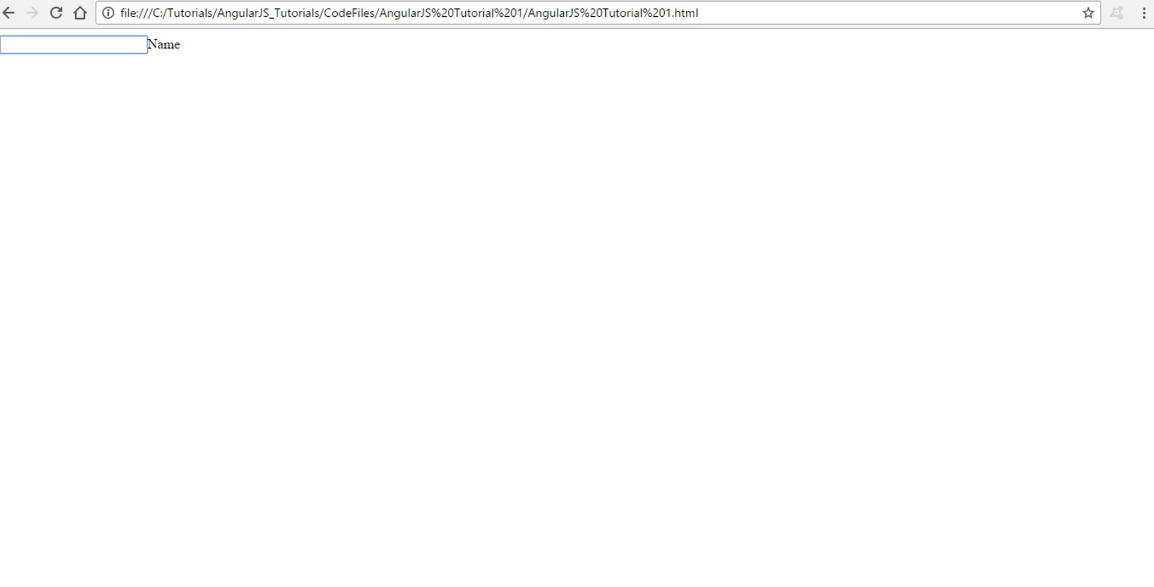
{"action": "left_click", "coordinate": [66, 47]}
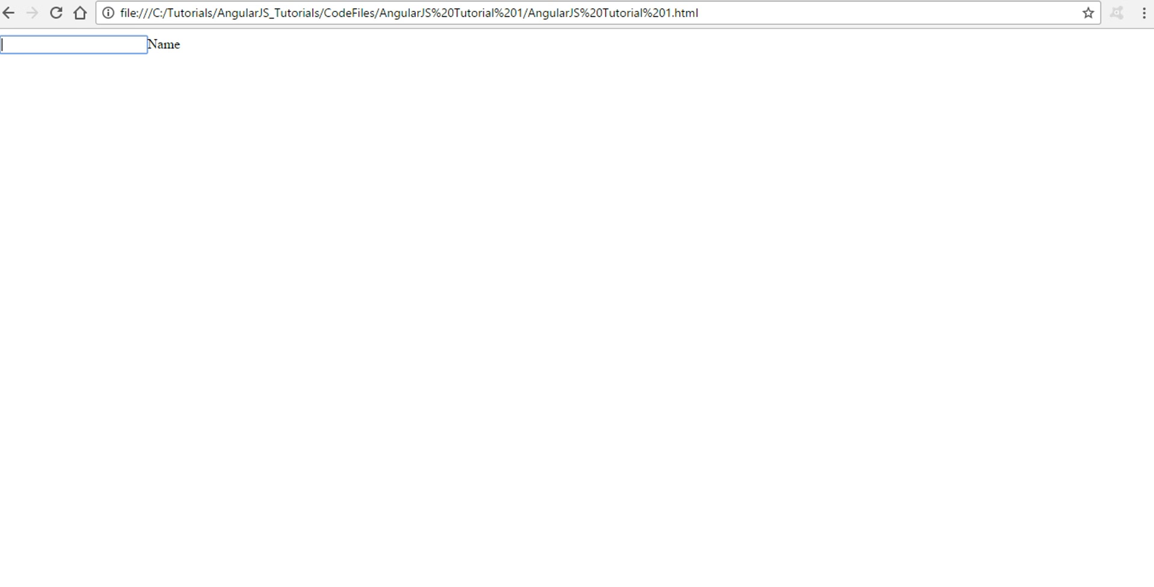
{"action": "type", "text": "Tec"}
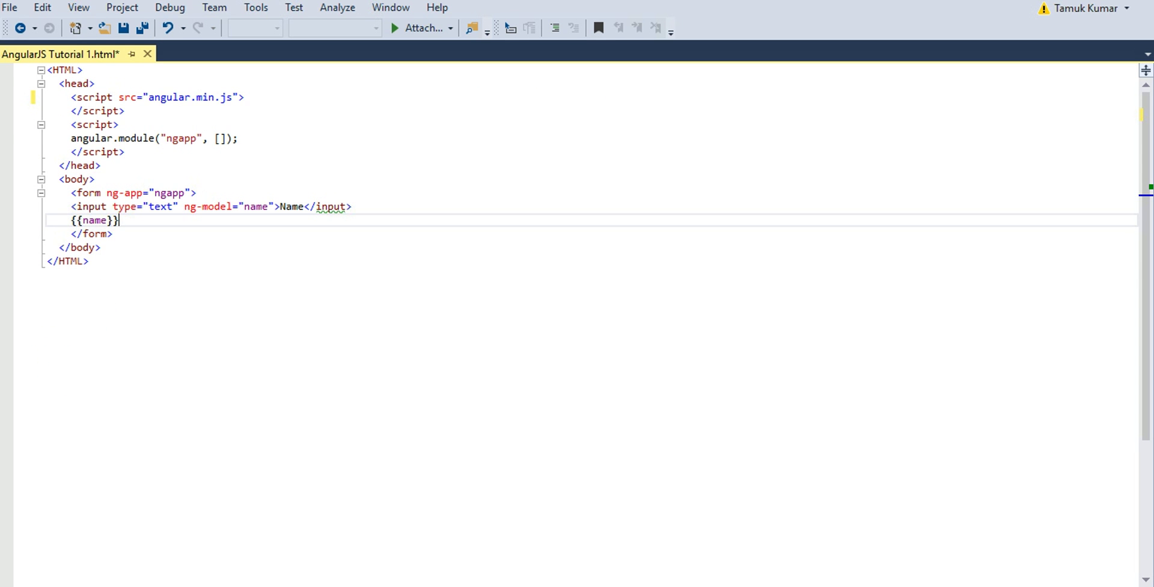
Save the page now loading AngularJS from the local angular.min.js.
{"action": "key", "text": "ctrl+s"}
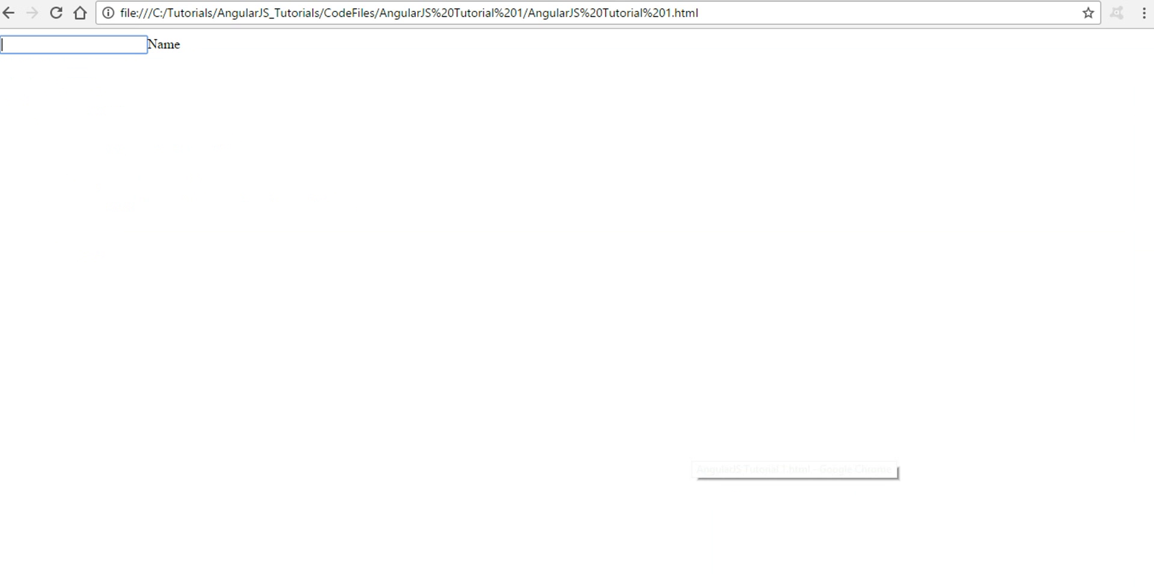
Reload with the local library and enter 'Tachch' in Name, echoed beside it.
{"action": "left_click", "coordinate": [58, 14]}
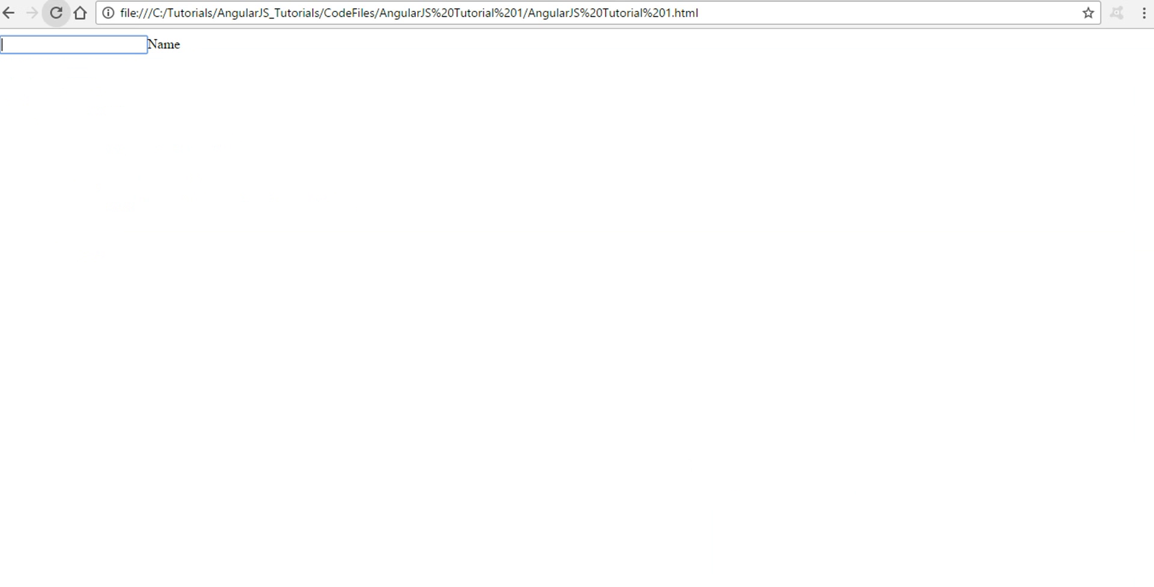
{"action": "type", "text": "T"}
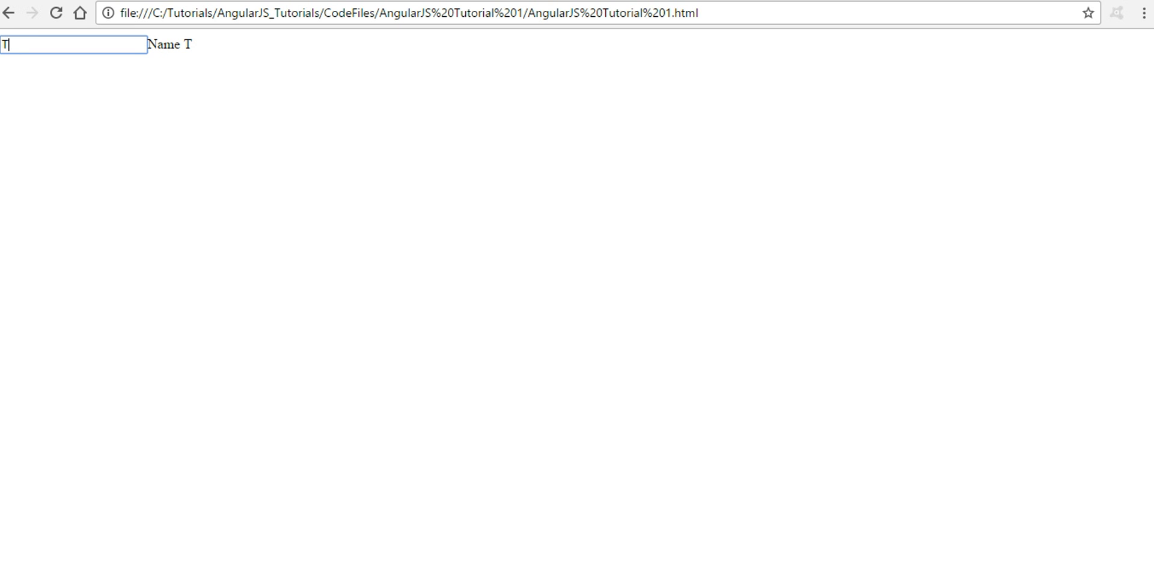
{"action": "type", "text": "achch"}
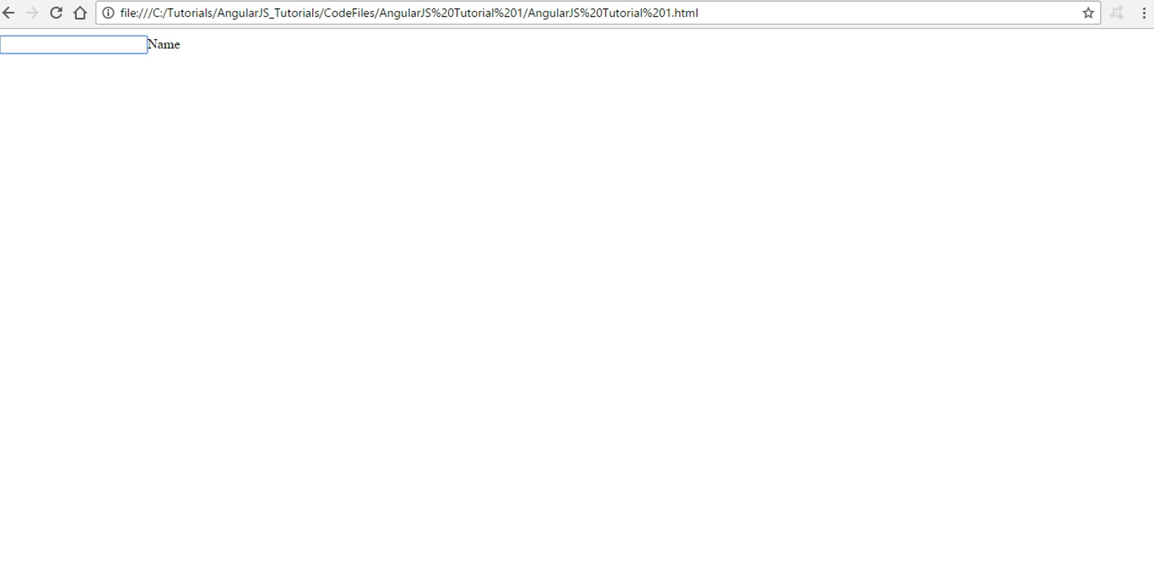
{"action": "left_click", "coordinate": [66, 45]}
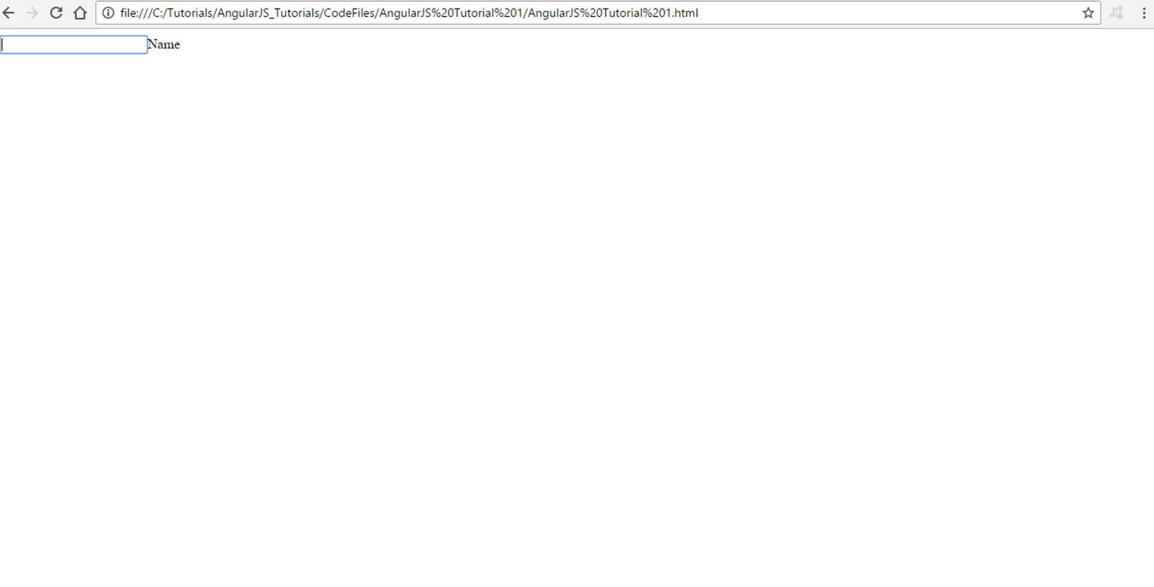